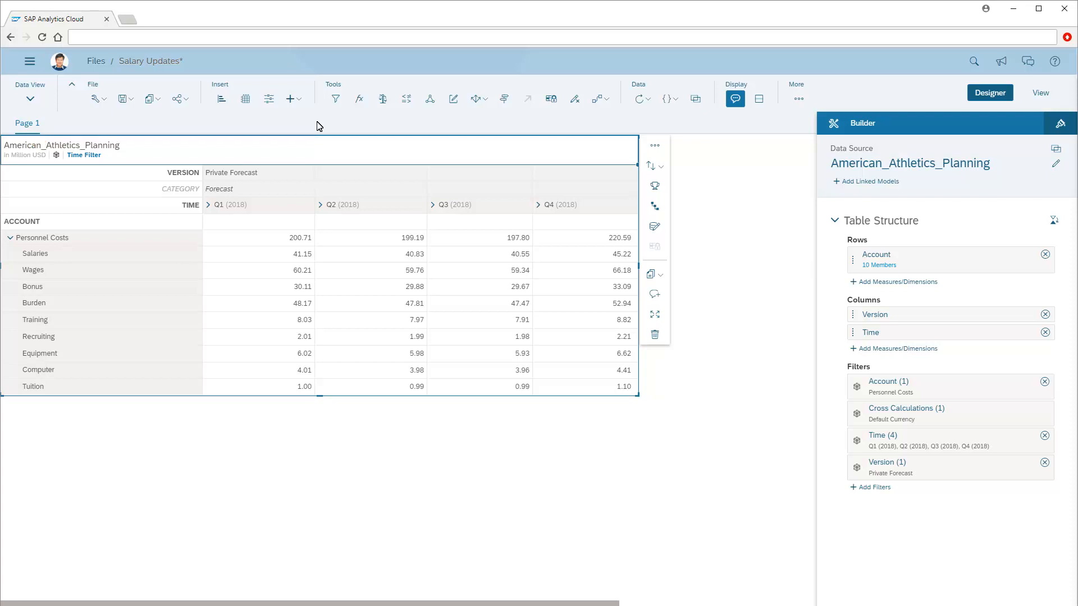
mouse_move(398, 111)
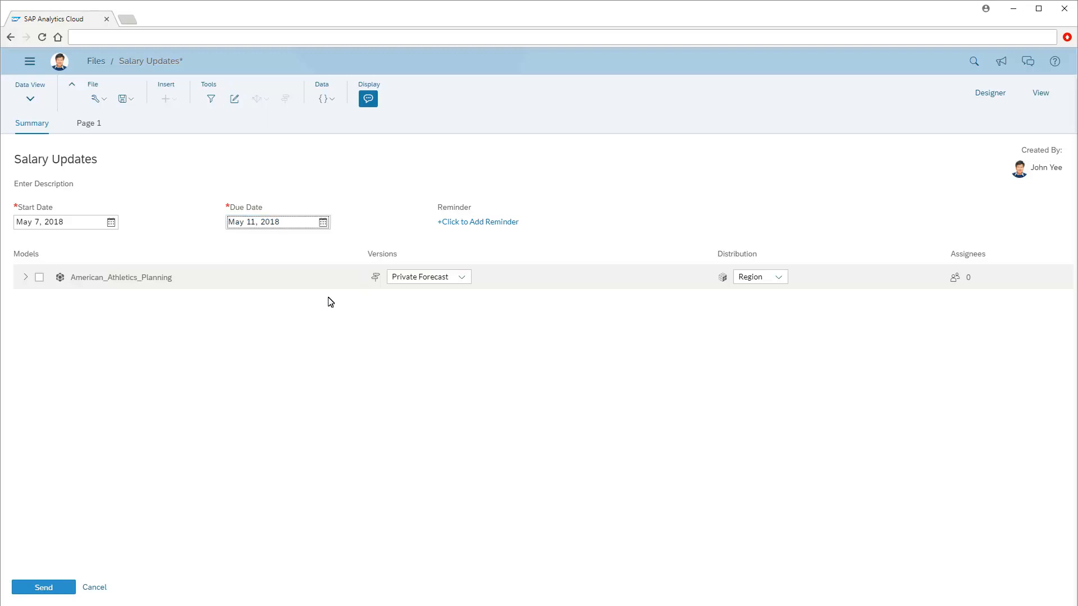
mouse_move(419, 259)
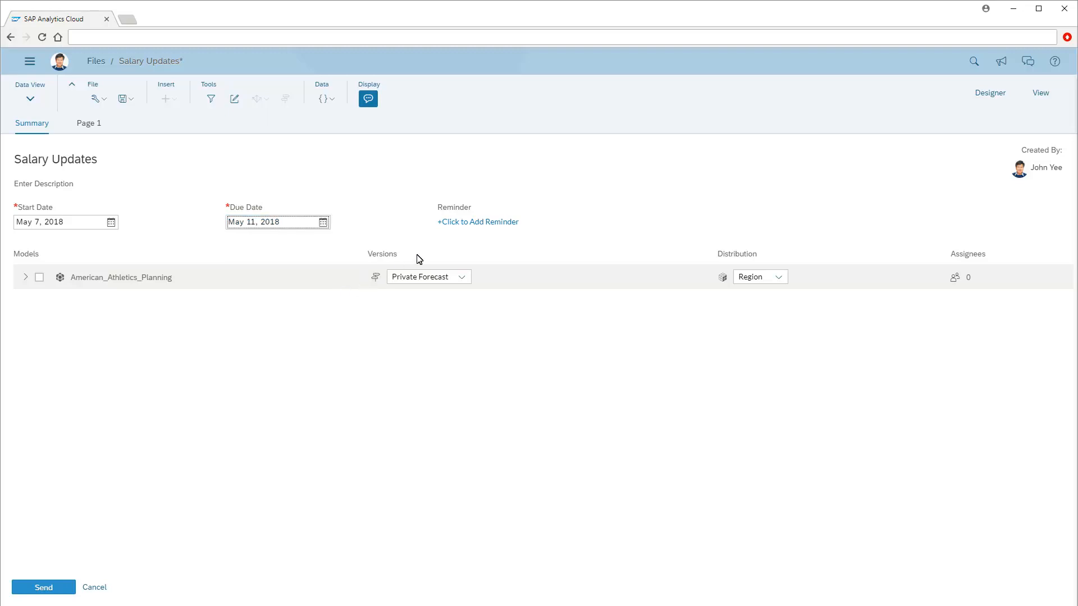
Add a reminder on the Salary Updates task for 1 day before the due date
click(477, 221)
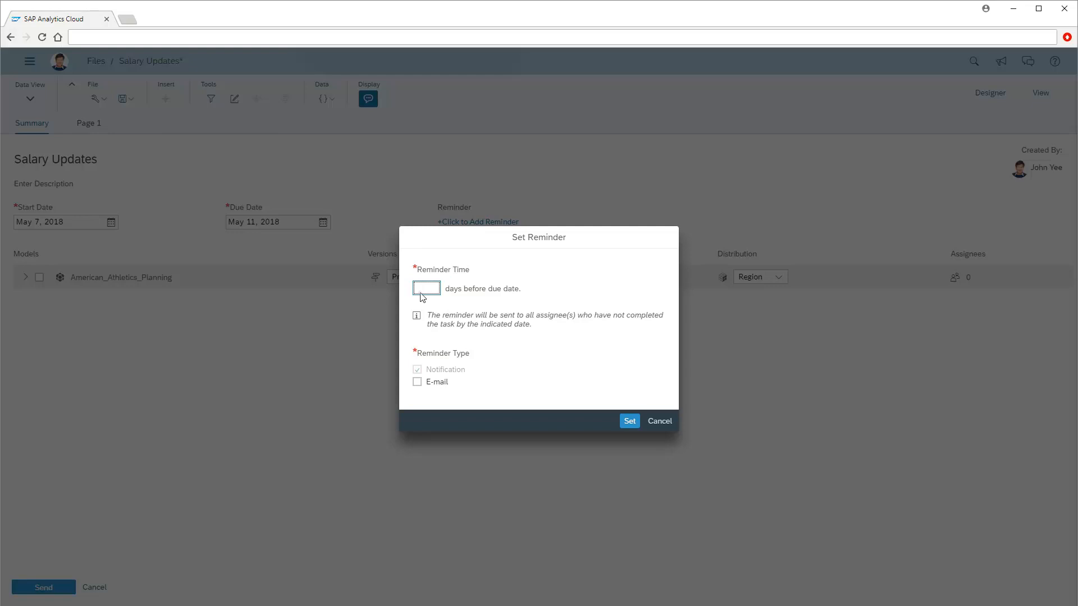
click(629, 421)
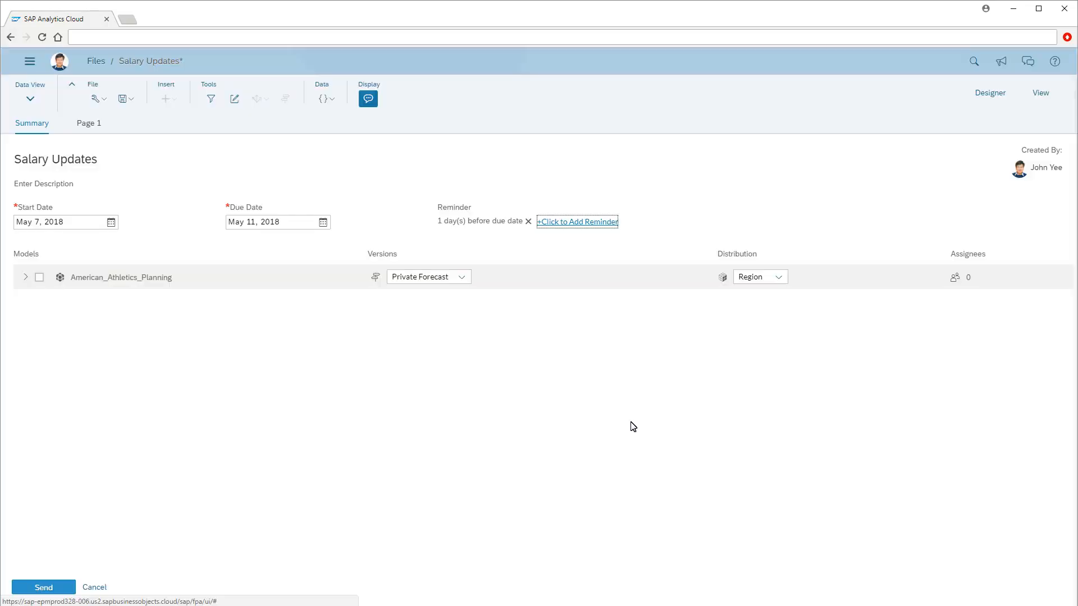
mouse_move(356, 360)
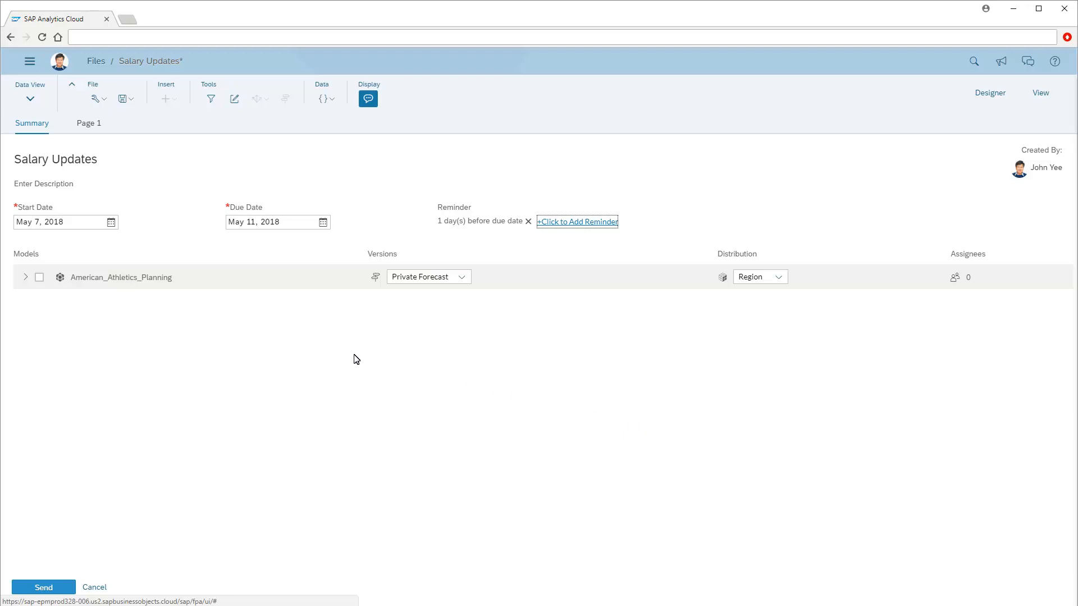
Include American_Athletics_Planning, distribute by Region and assign East US, West US and Overseas
click(39, 277)
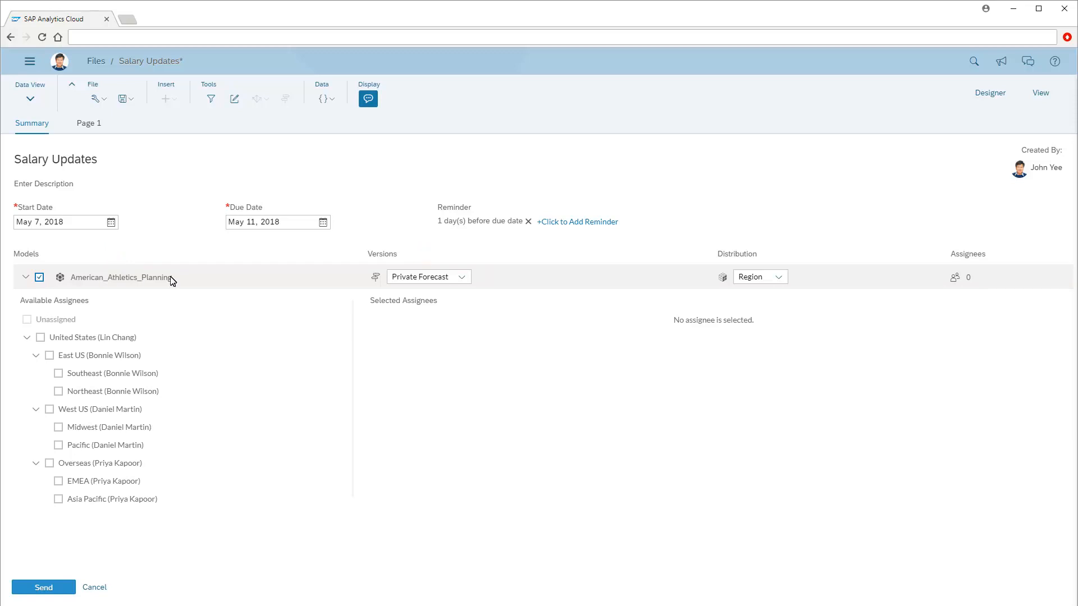
click(776, 276)
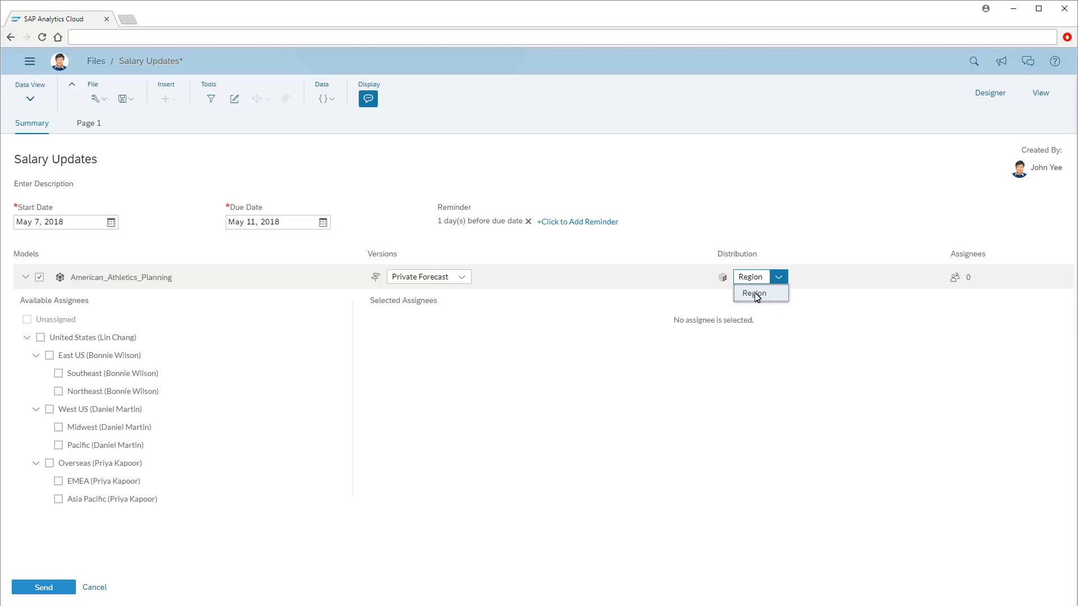
click(722, 277)
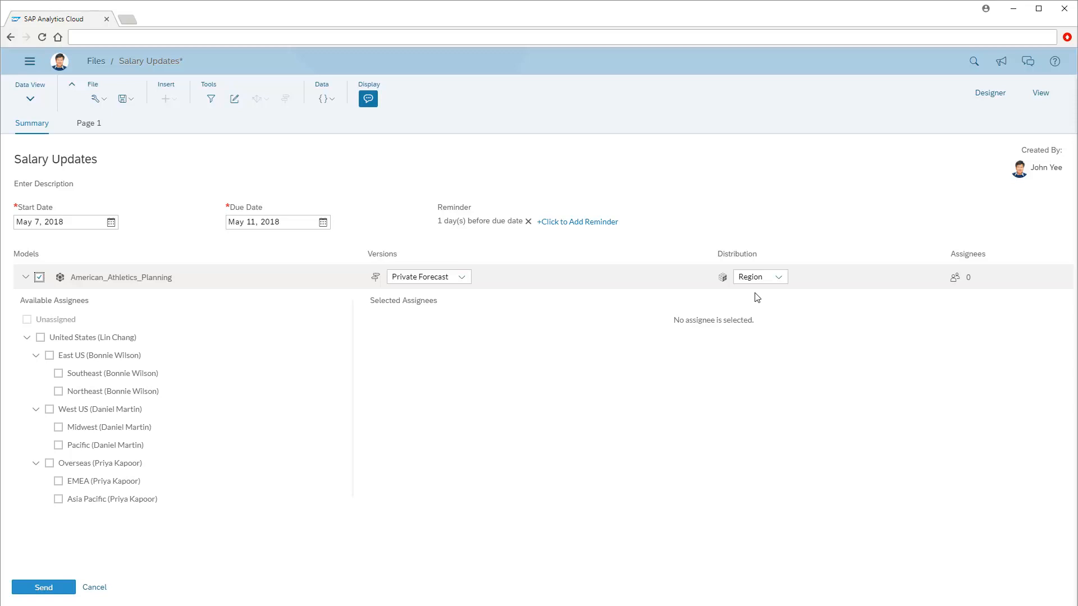
mouse_move(210, 362)
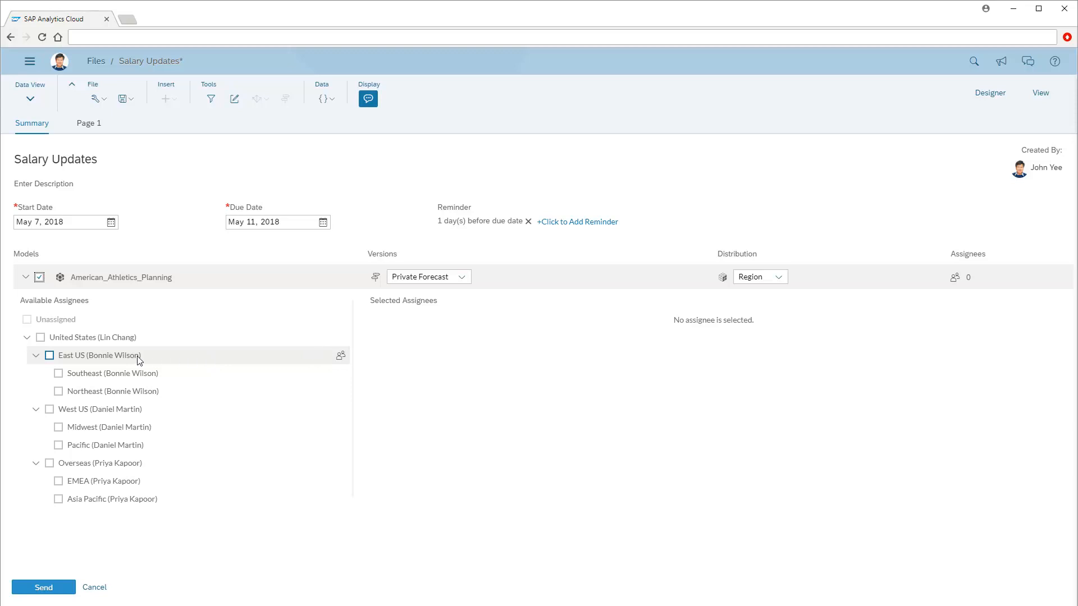
click(48, 356)
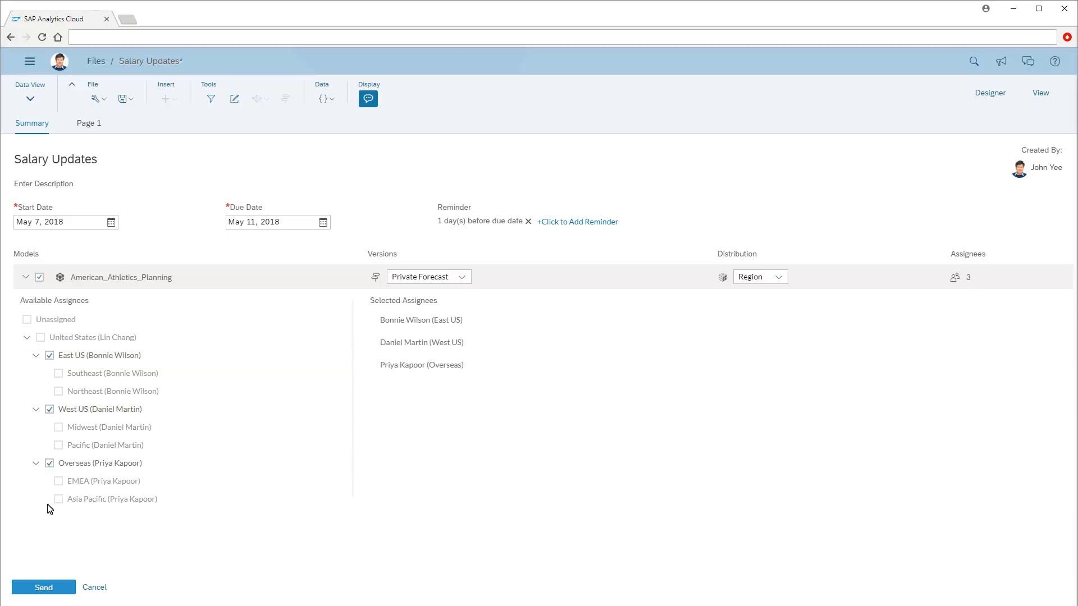
click(44, 587)
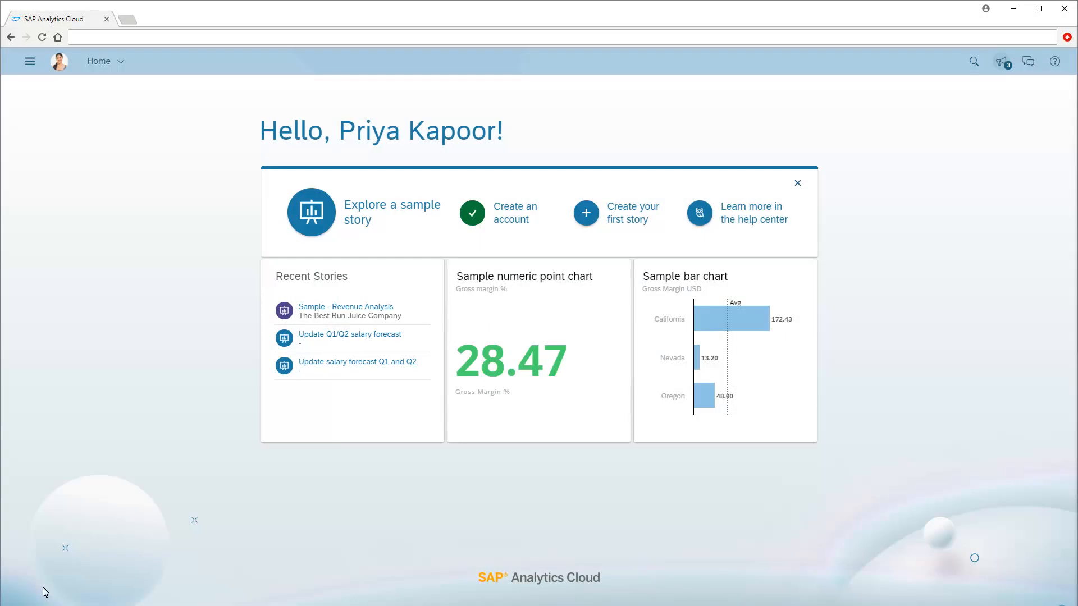
mouse_move(622, 278)
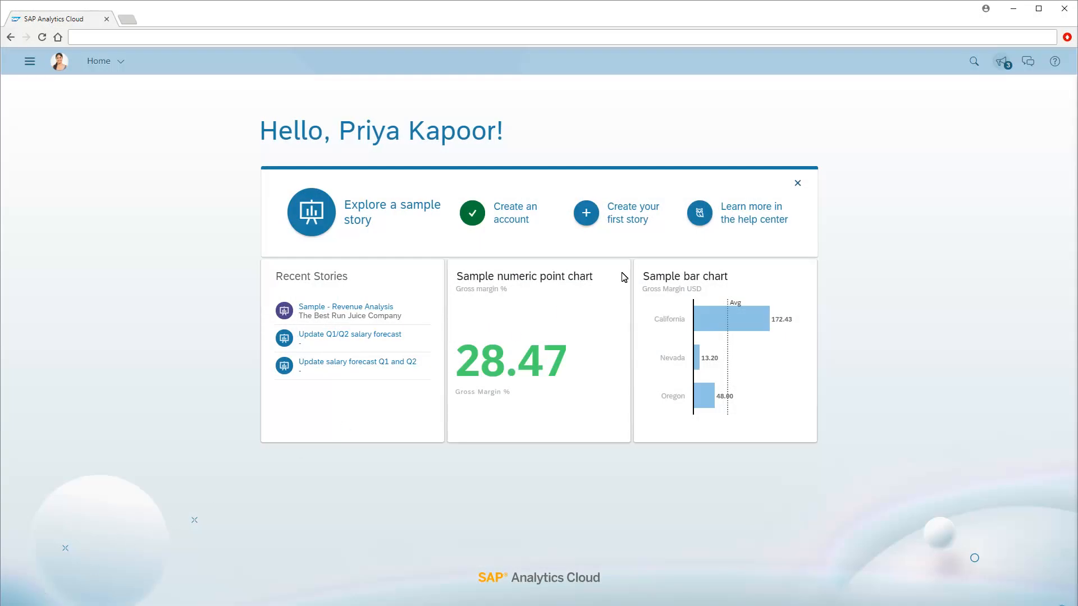
click(1000, 61)
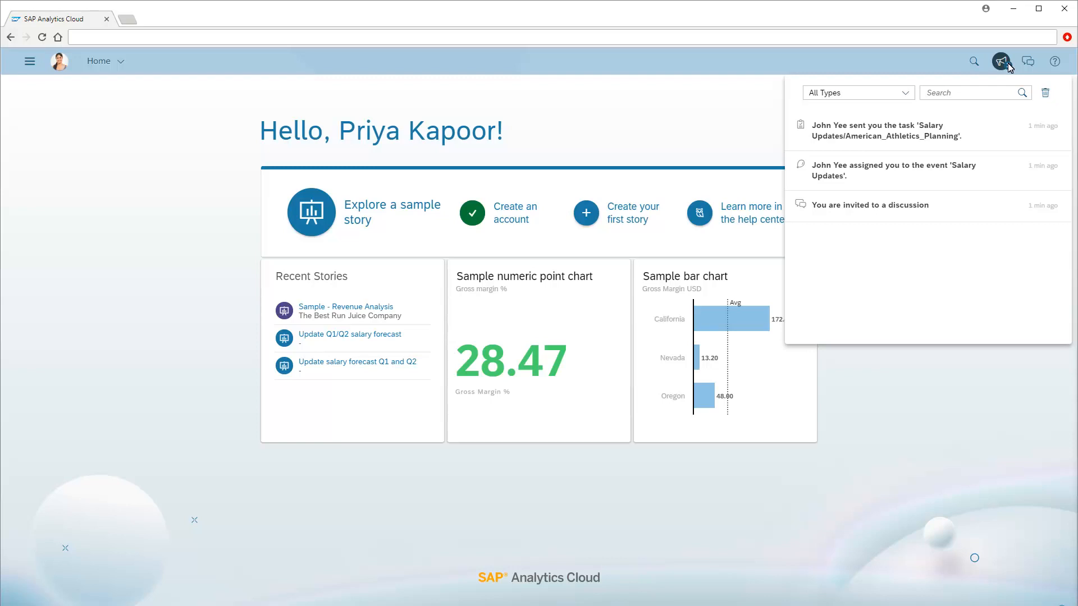
mouse_move(933, 108)
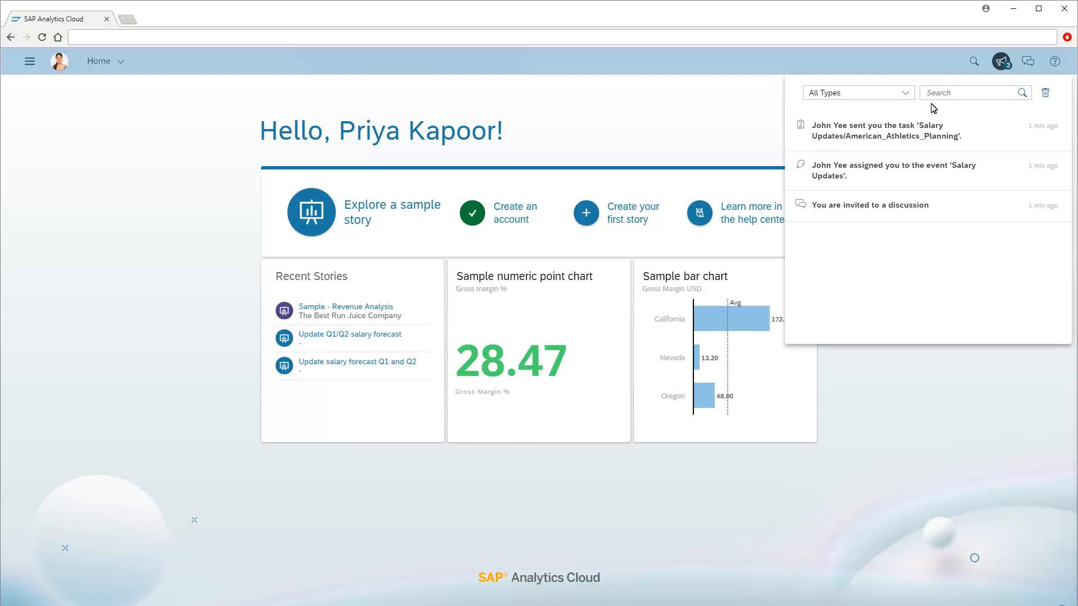
click(887, 130)
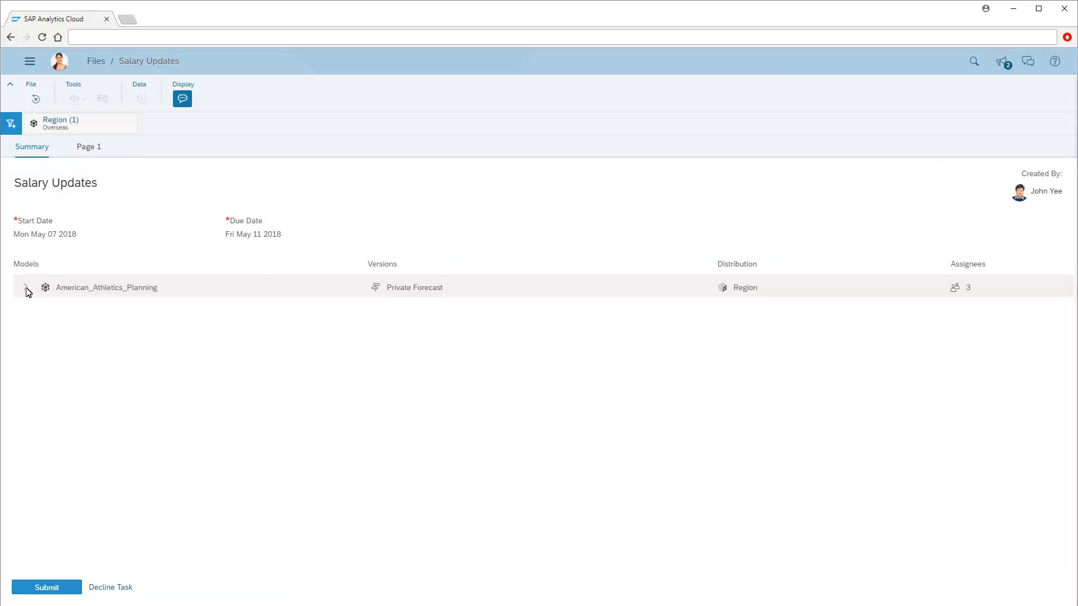
Check the Overseas assignment shows In Progress and view the Page 1 input schedule
click(27, 287)
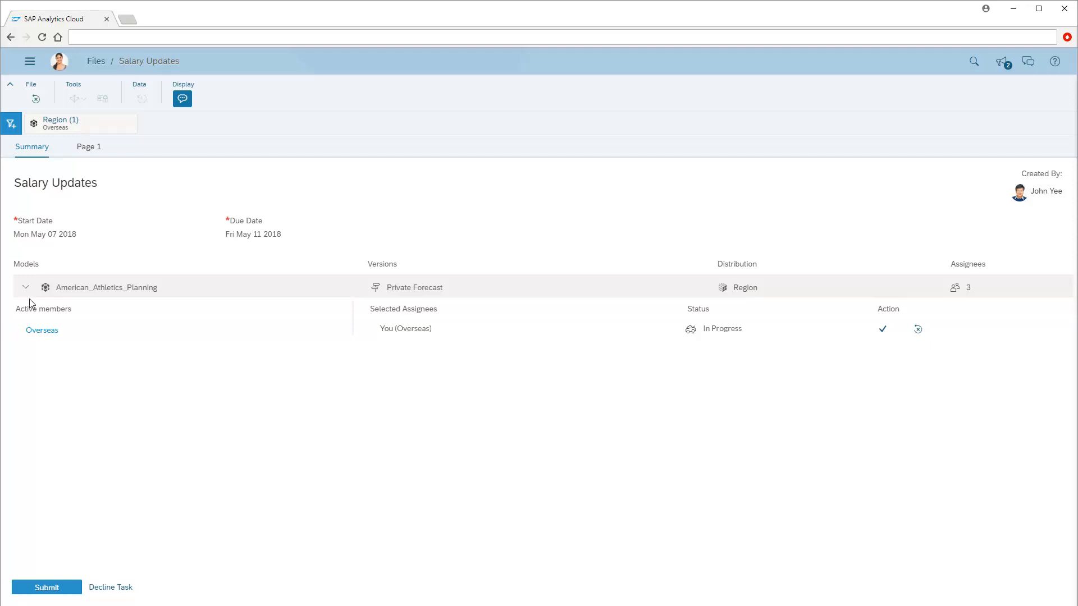
click(89, 145)
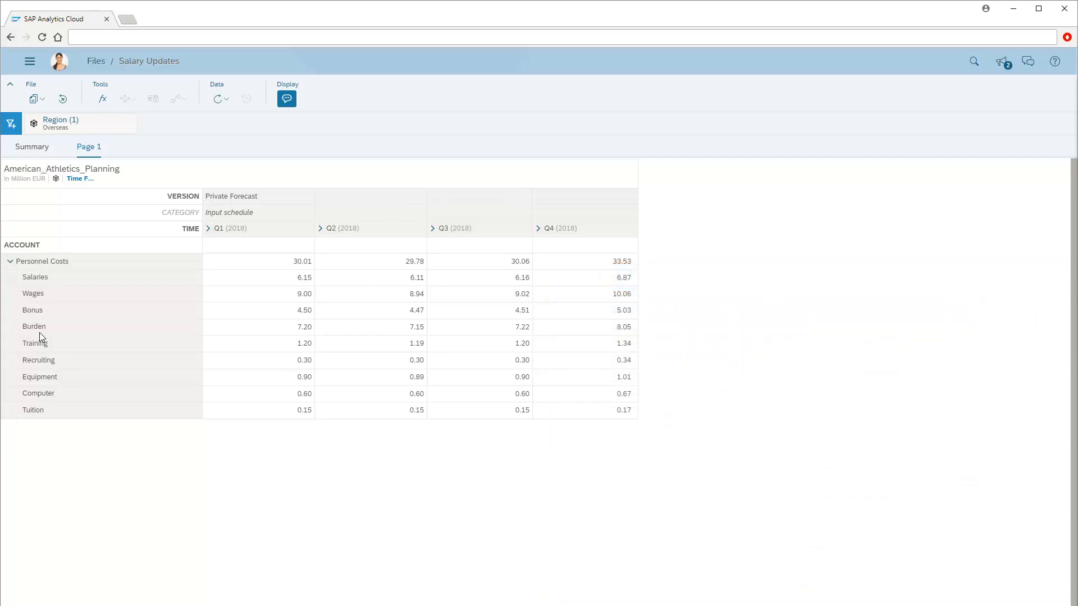
mouse_move(405, 280)
text(6.5)
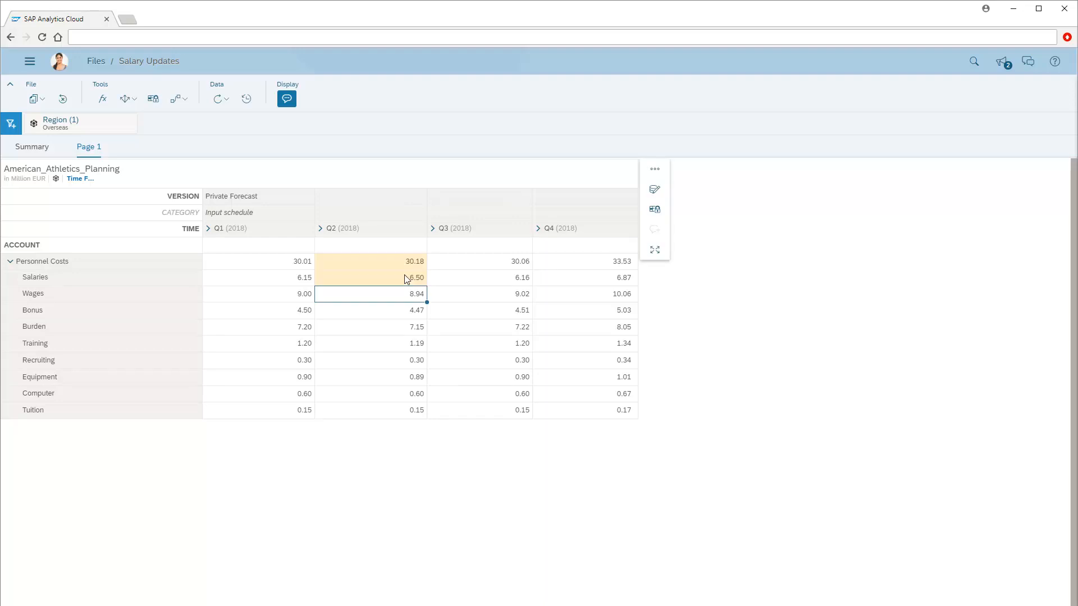
mouse_move(520, 282)
text(6.)
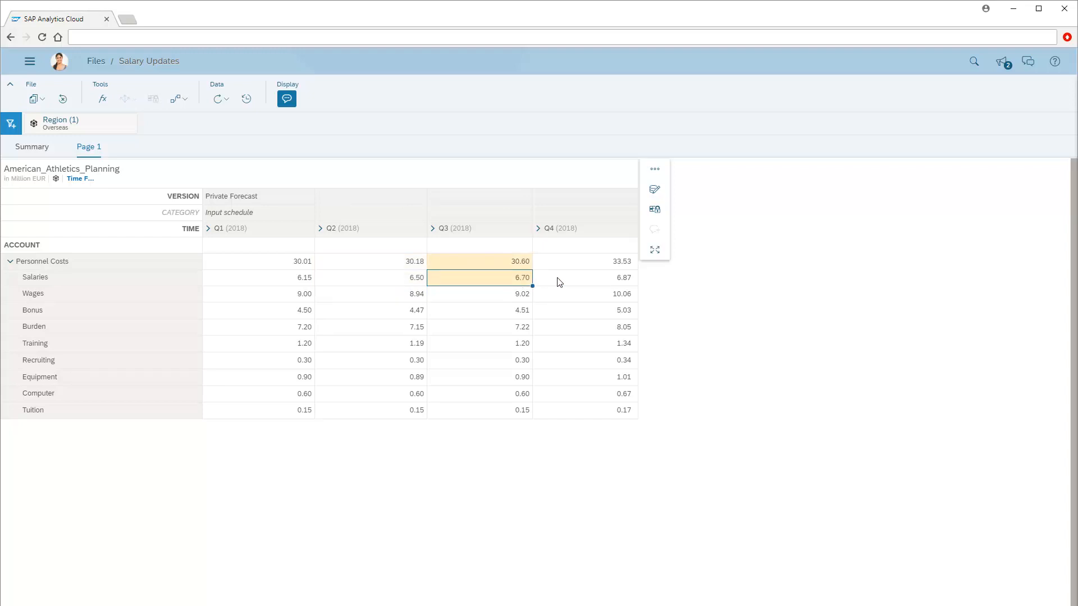
Enter 7m as the Overseas 2018 Q4 Salaries value alongside Q2 6.50 and Q3 6.70
text(7m)
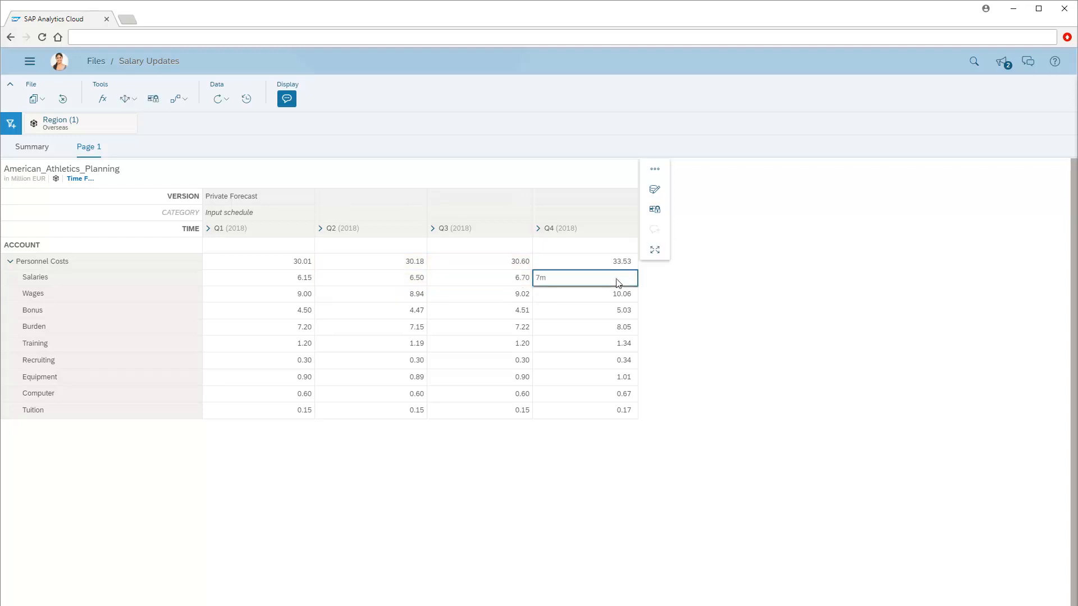
key(enter)
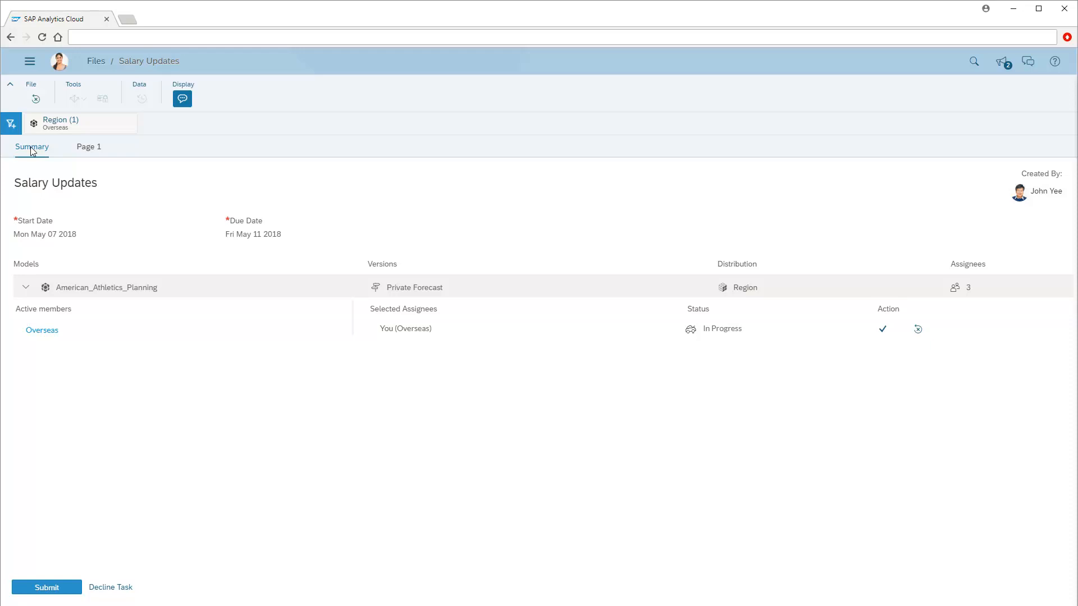
mouse_move(884, 330)
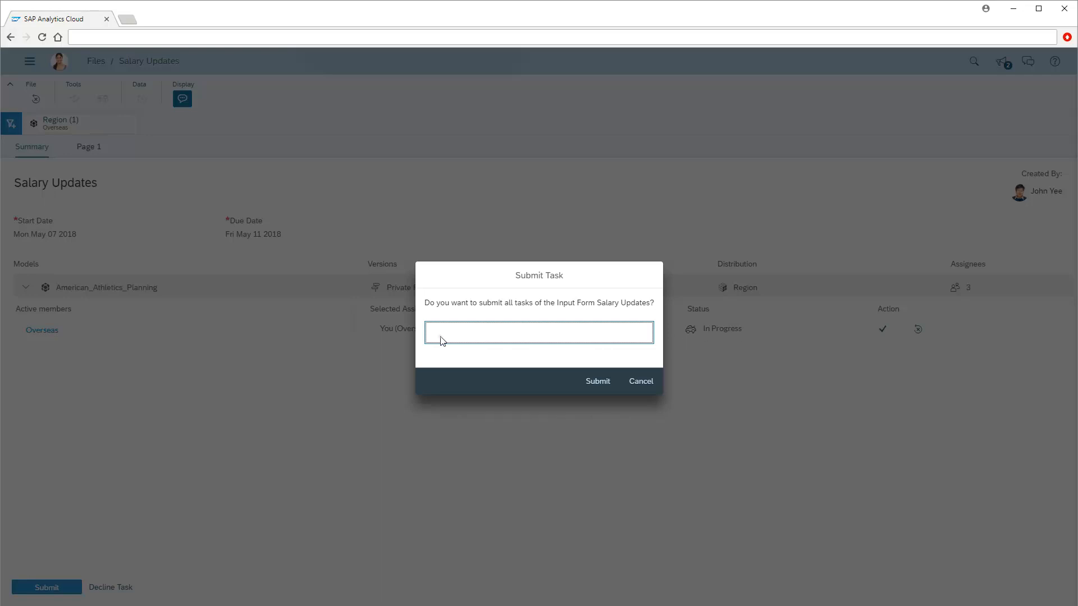
Submit the Overseas task with the comment 'Updated Q2-Q4'
text(Updated Q2-Q4)
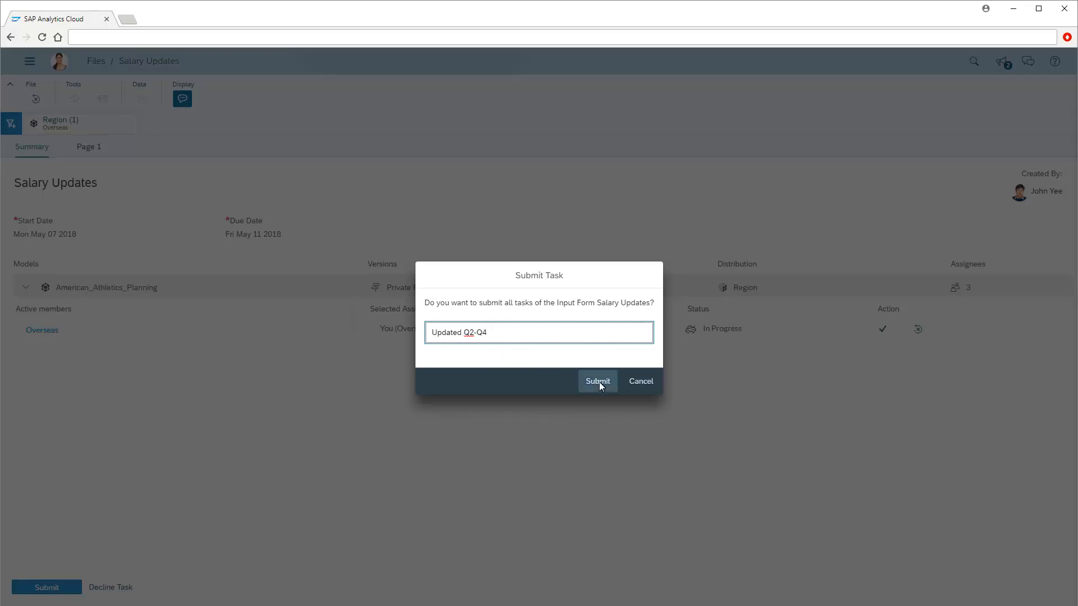
click(596, 380)
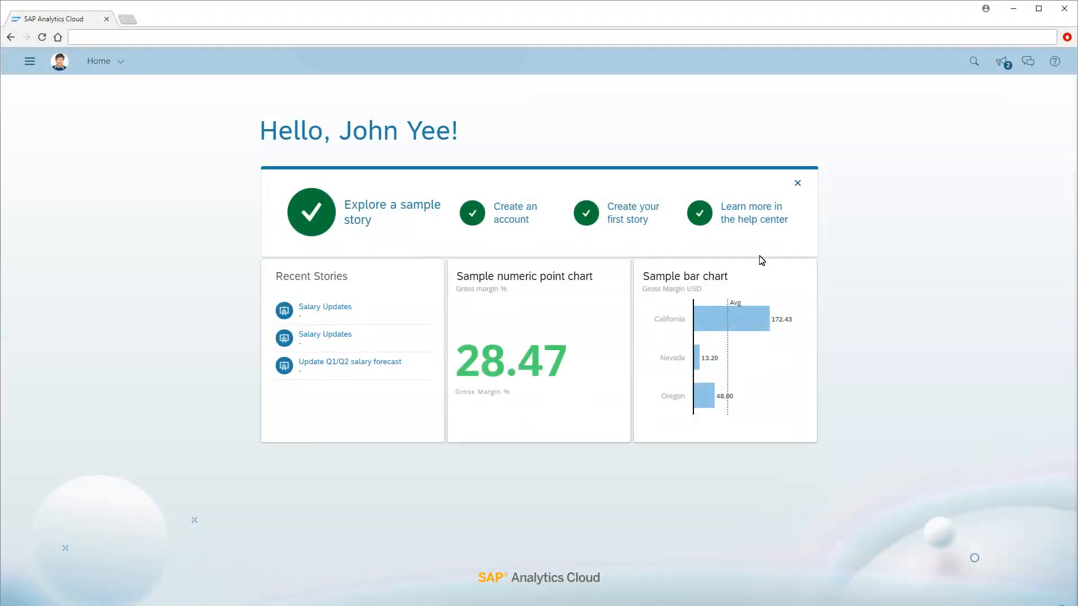
click(1000, 60)
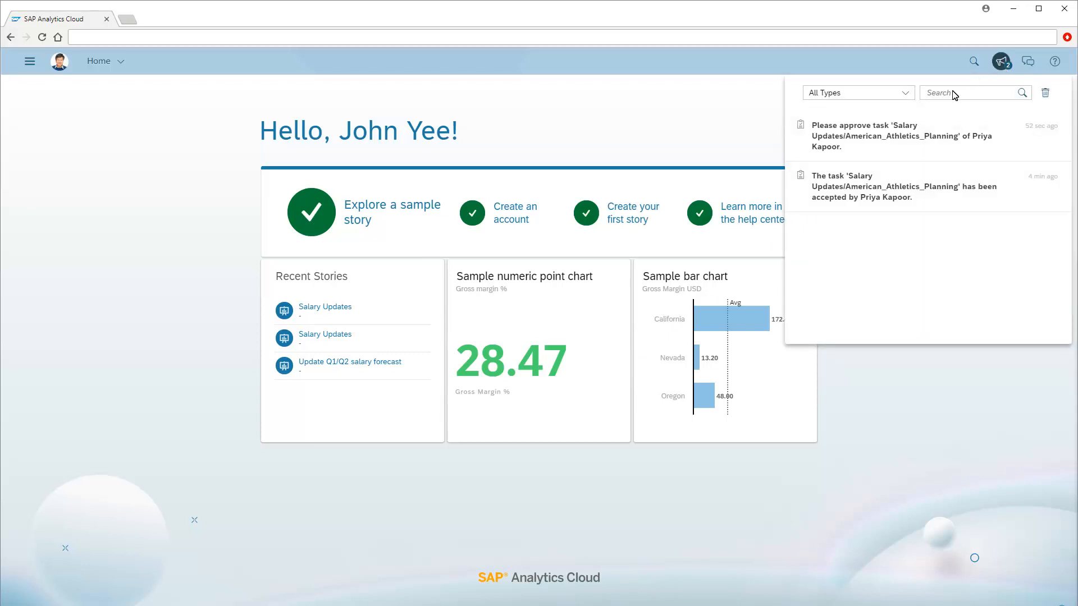
click(902, 136)
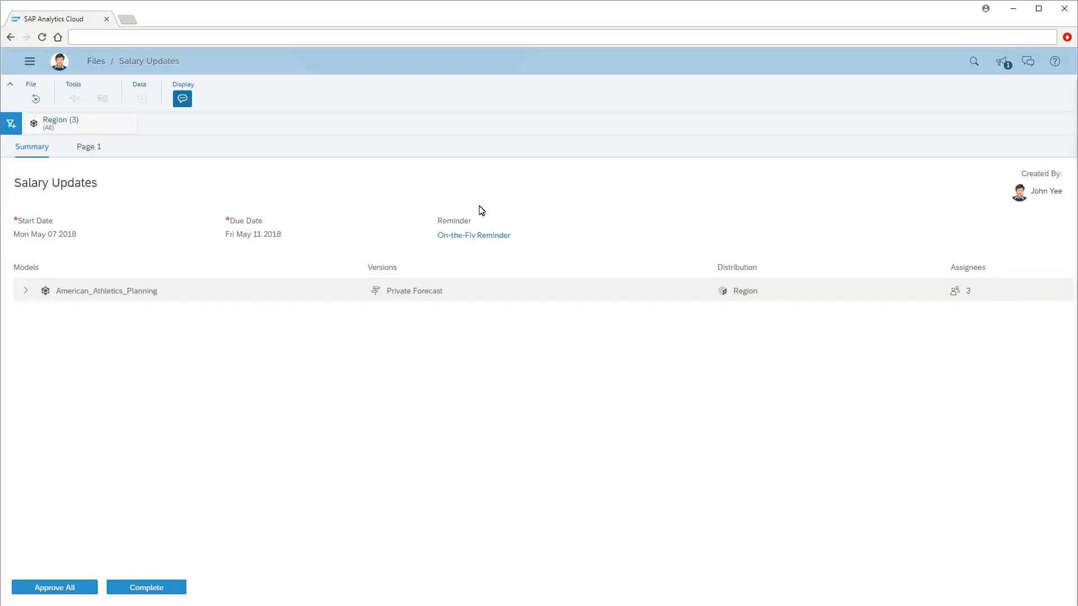
click(25, 289)
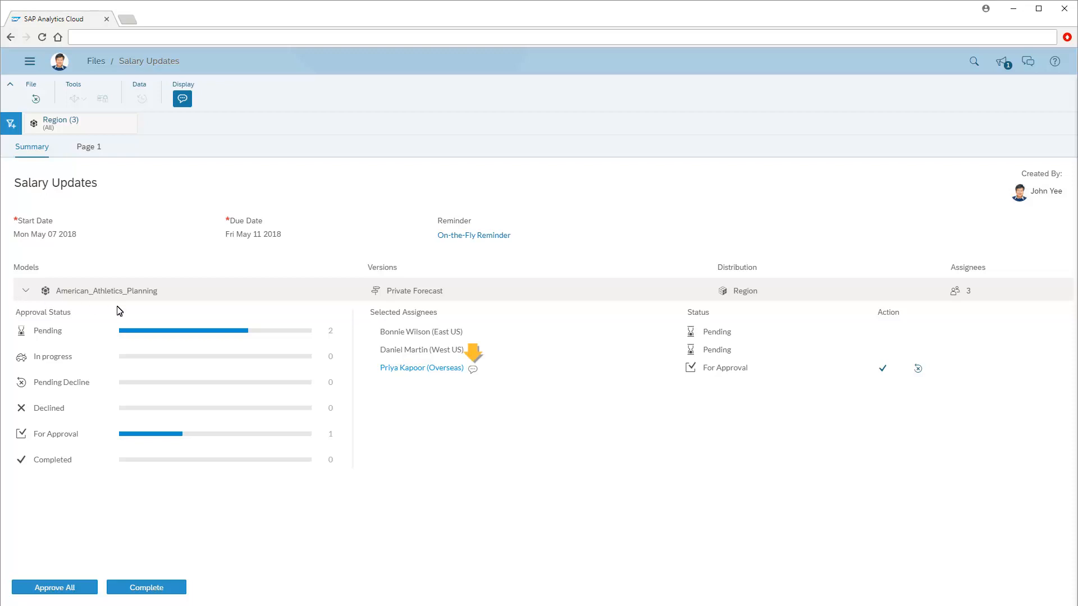
click(473, 368)
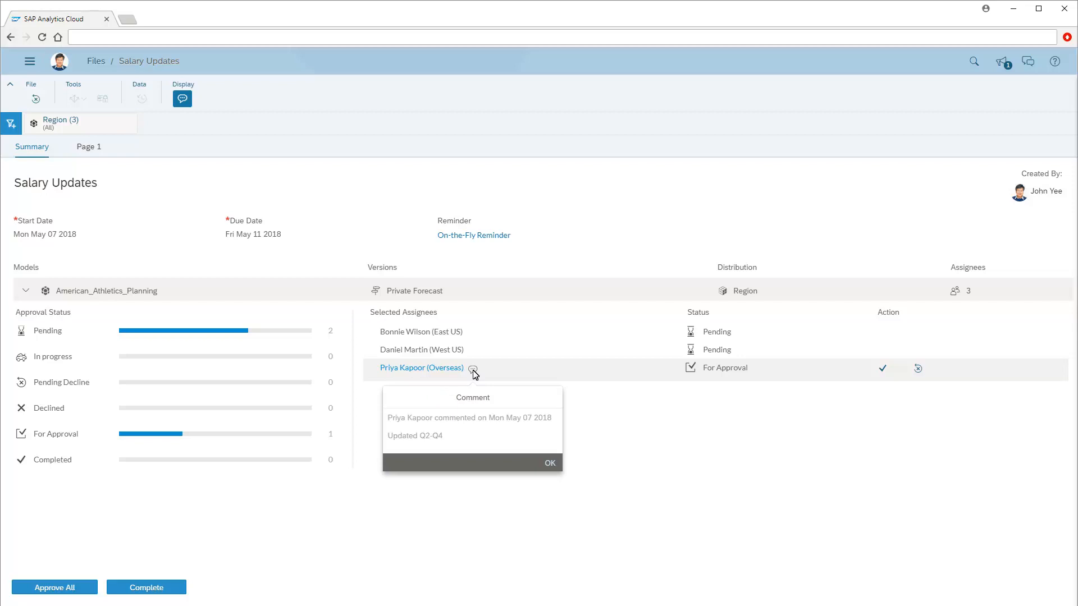
click(548, 462)
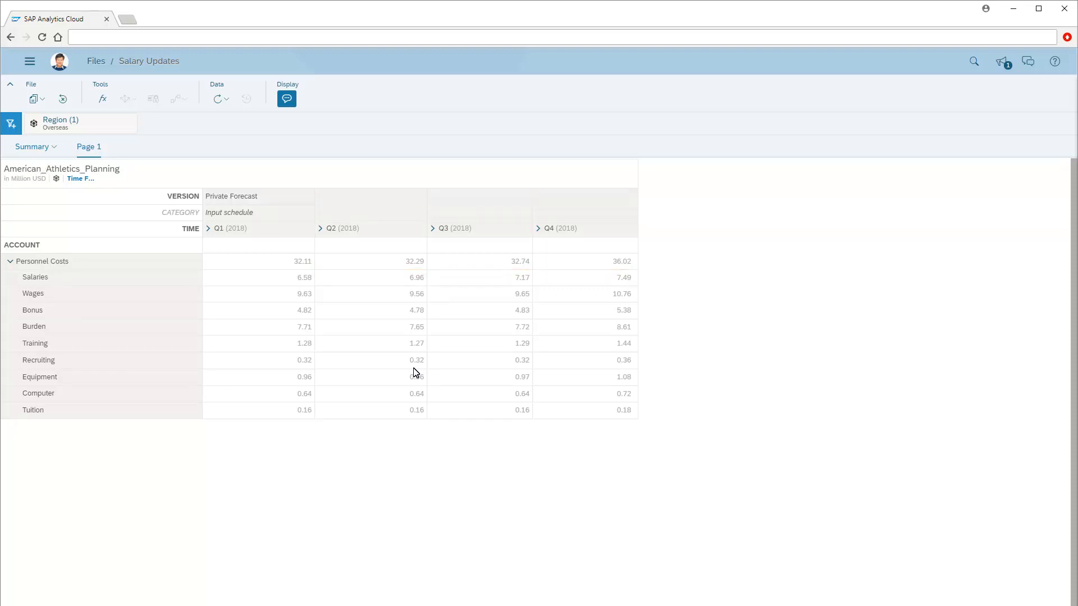
click(32, 146)
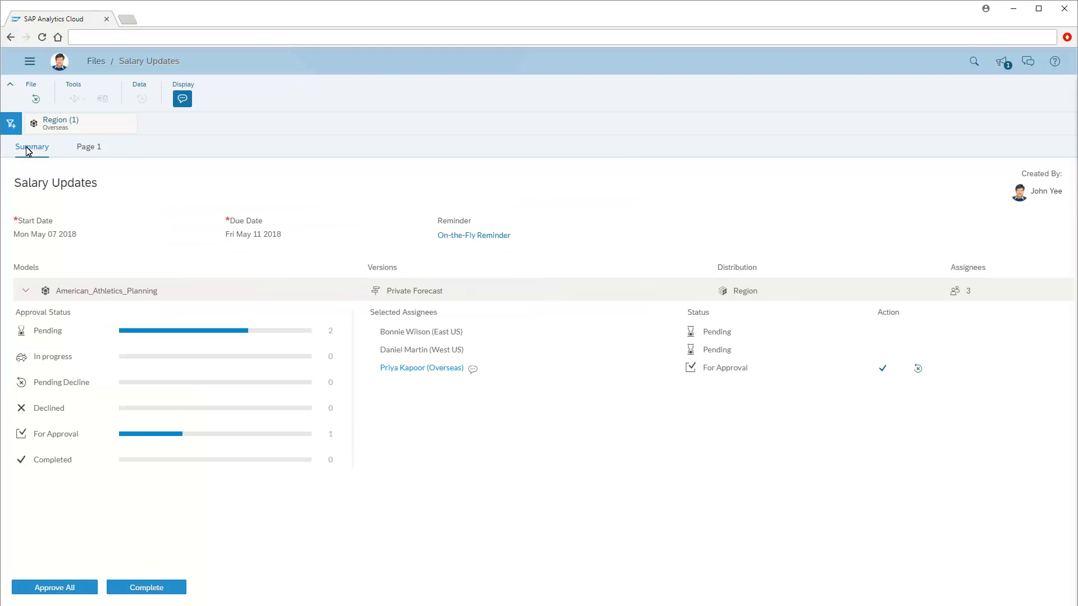
mouse_move(887, 370)
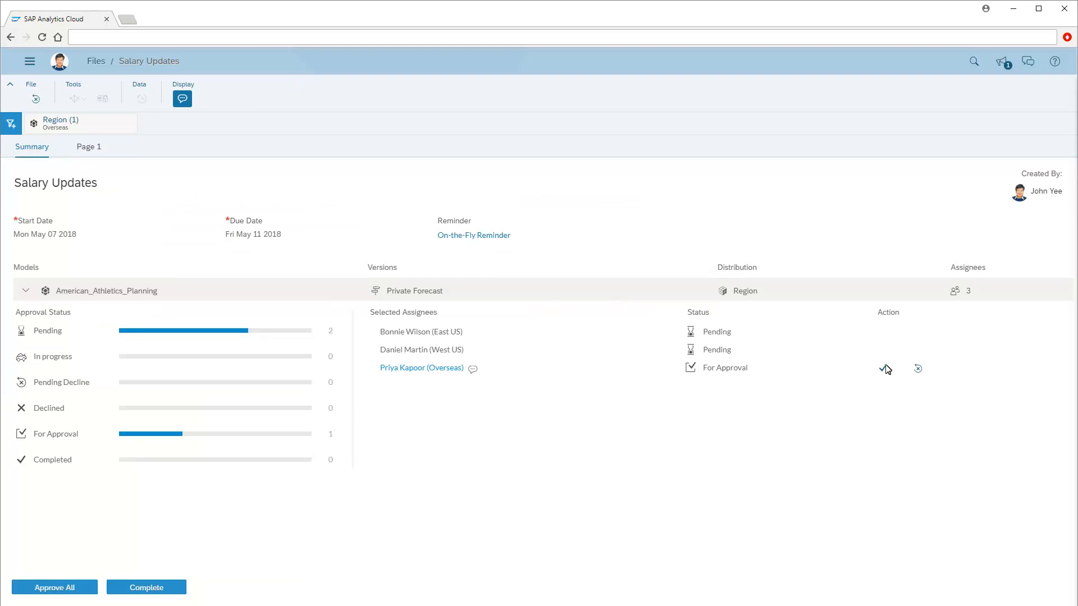
click(886, 368)
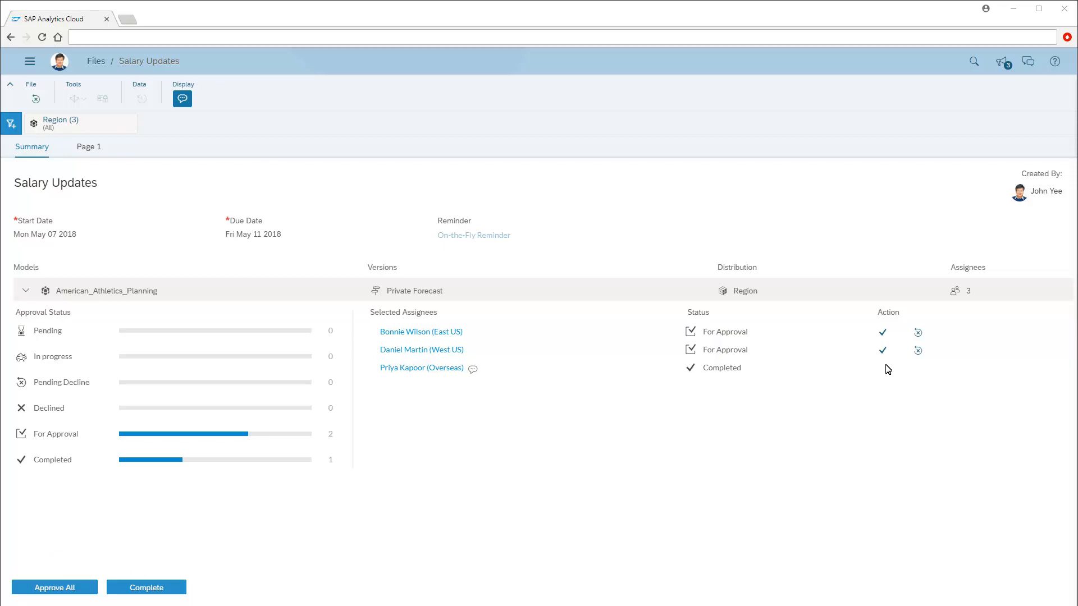
mouse_move(195, 553)
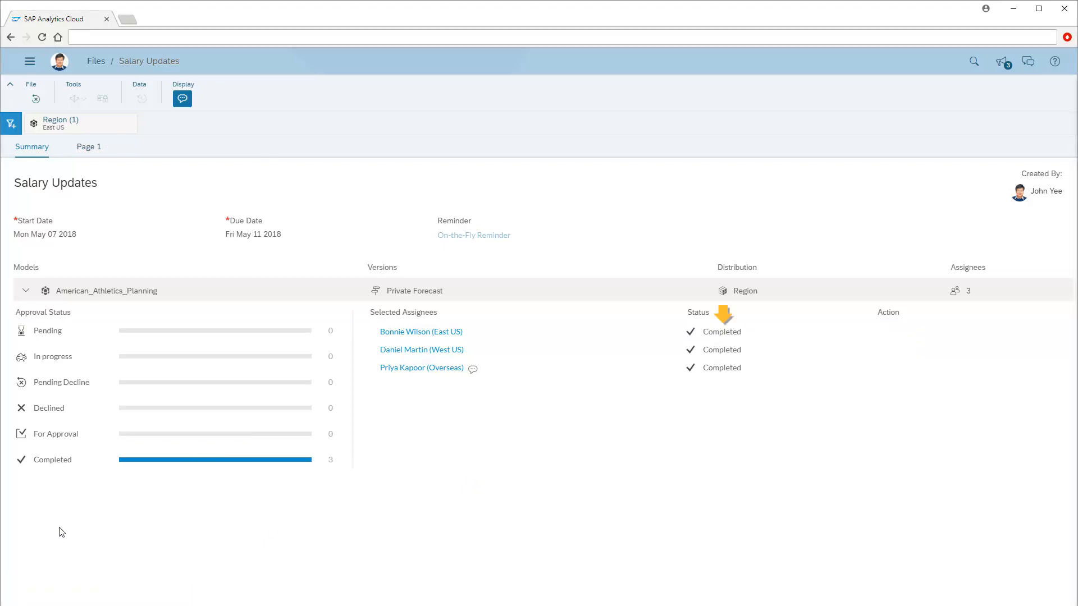
View the combined all-region Personnel Costs forecast on Page 1 after approving all
click(88, 146)
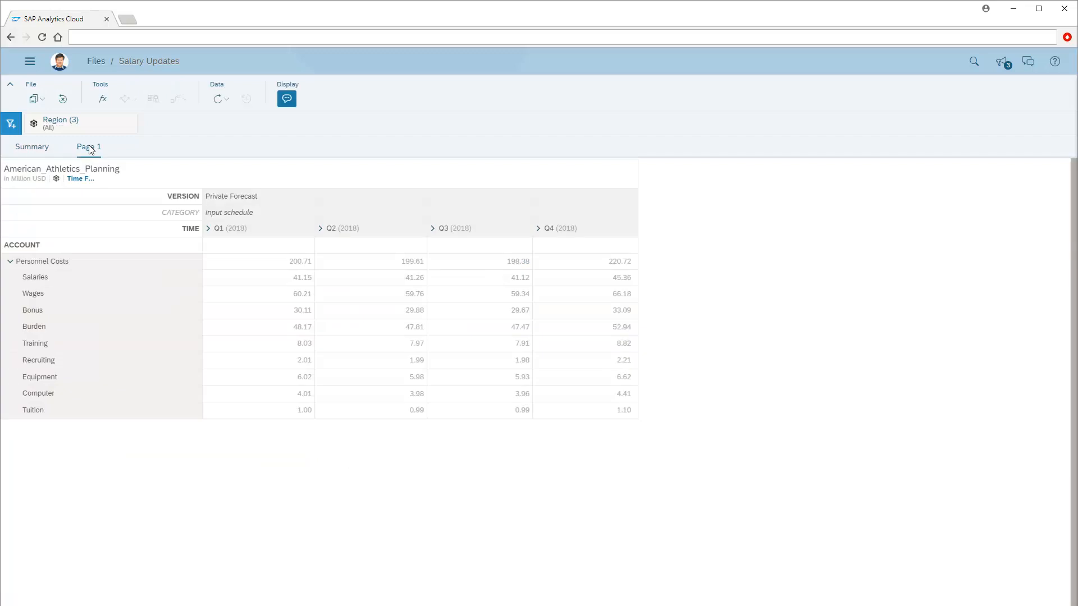